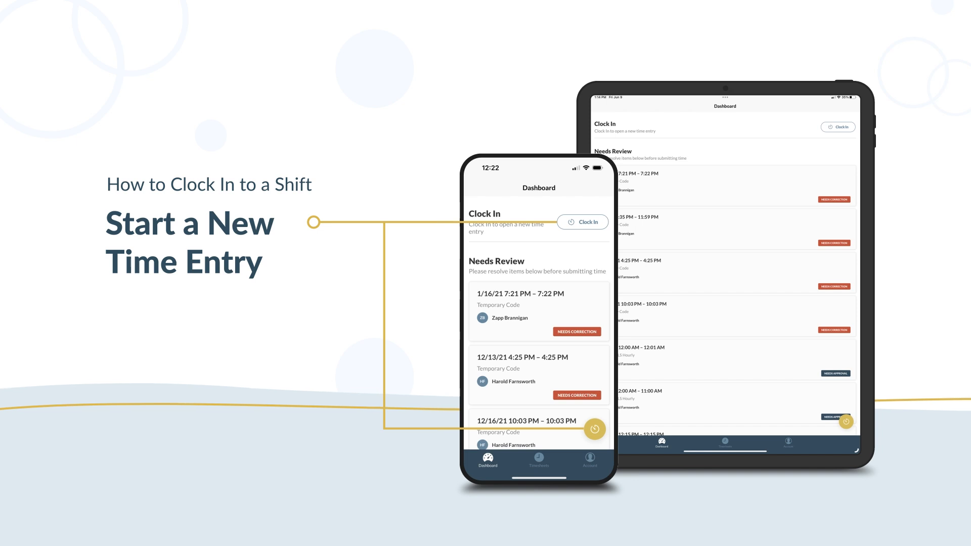
# Step: Start the 1h 30m H2015 shift so its active timer runs on the dashboard
pyautogui.click(582, 222)
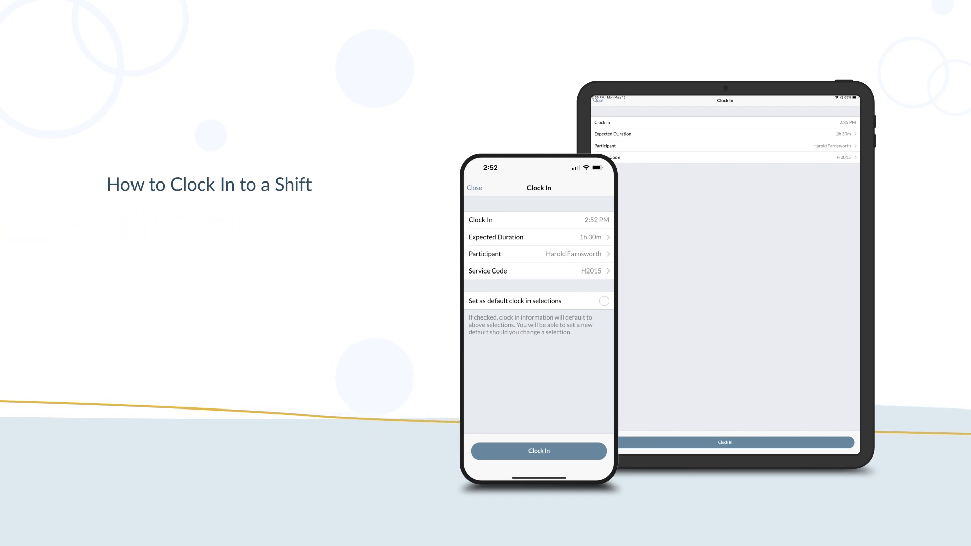
pyautogui.click(539, 450)
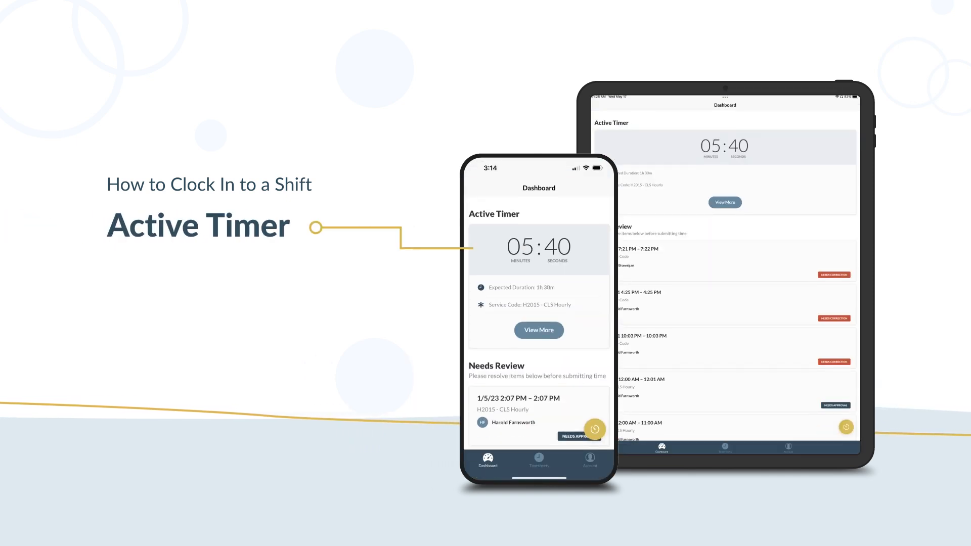